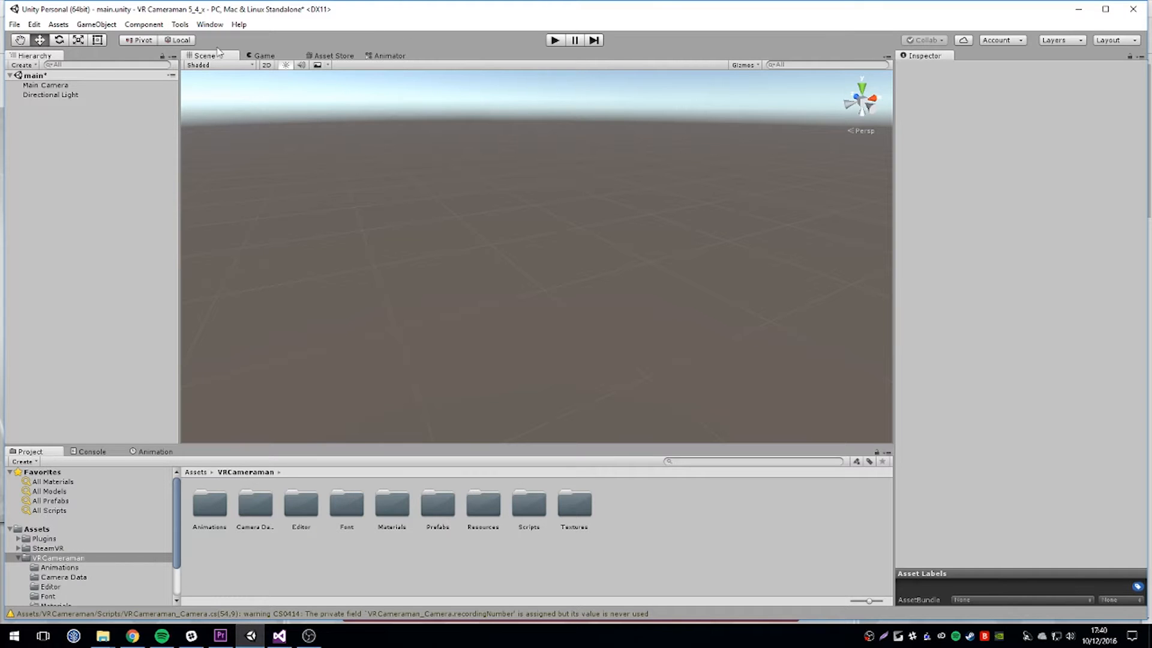
Scroll through the free SteamVR Plugin page and return to the project's SteamVR folder
left_click(48, 548)
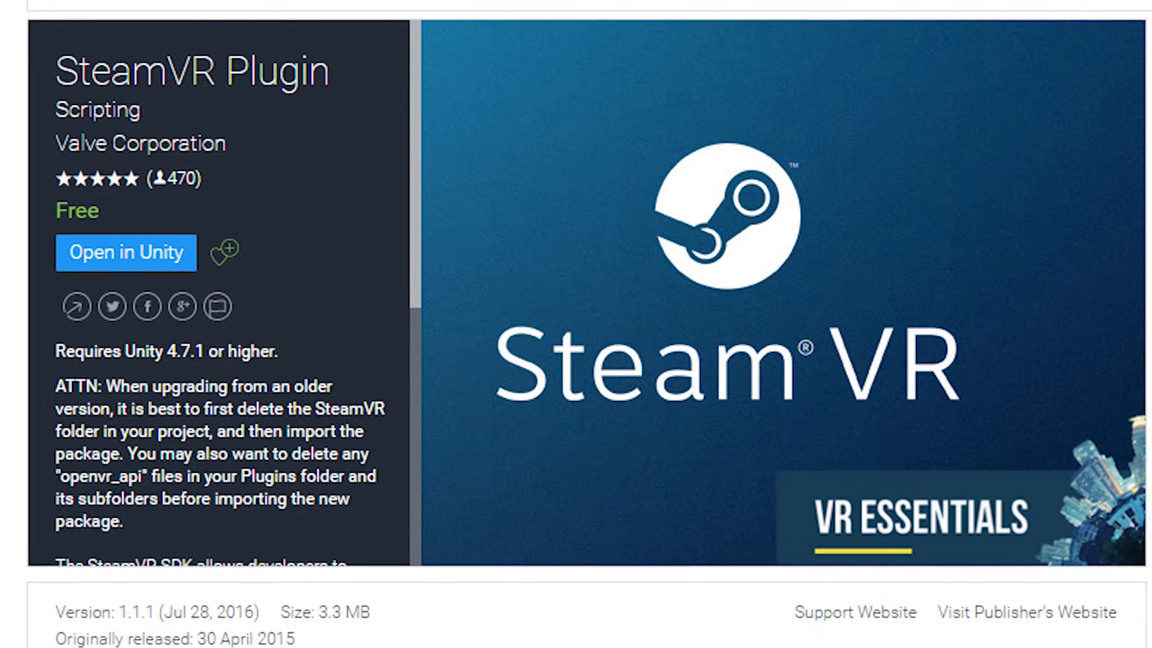
scroll("down", 3)
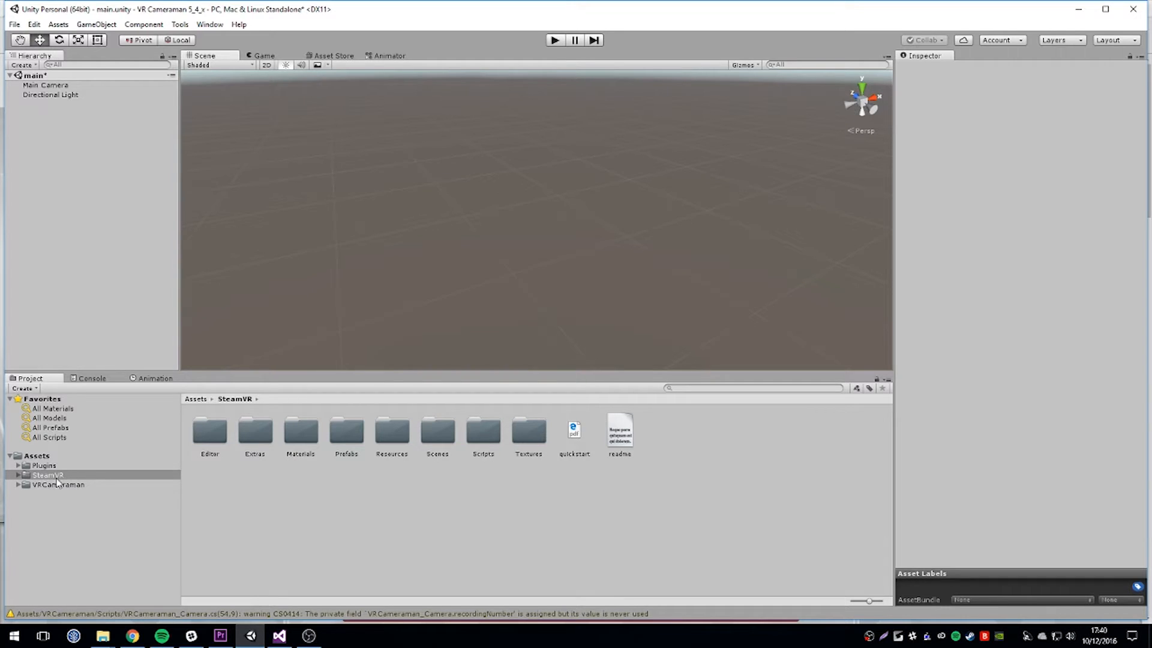
Open the VRCameraman folder and launch Tools > VRCameraman > Manage (Set This Up First)
left_click(58, 484)
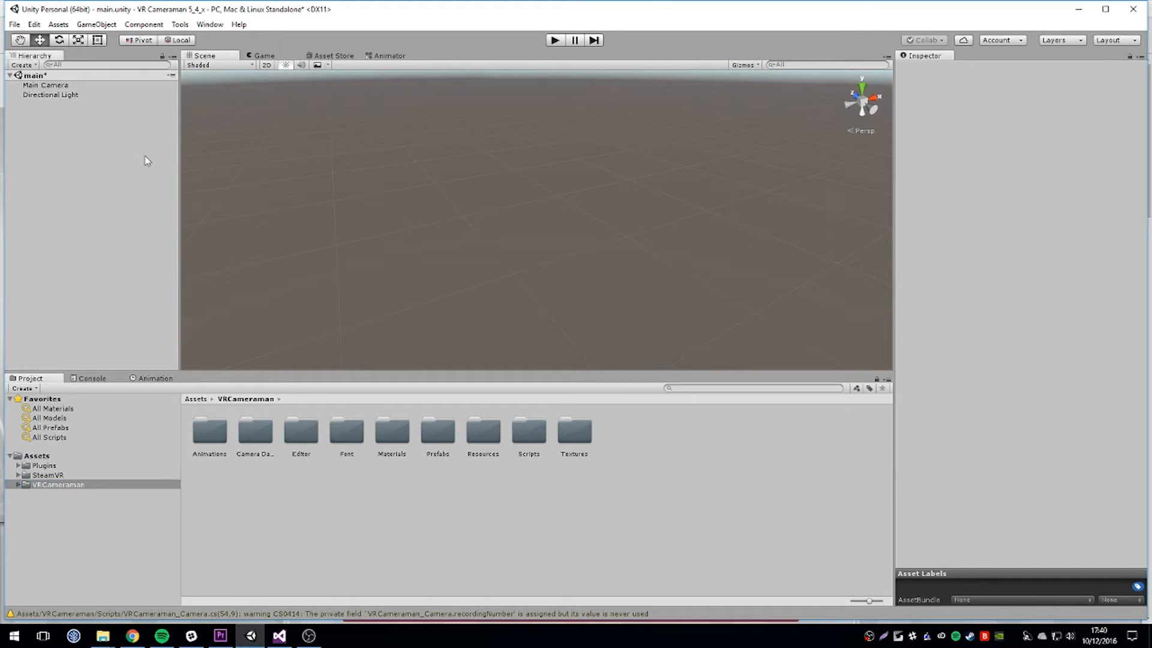
left_click(180, 24)
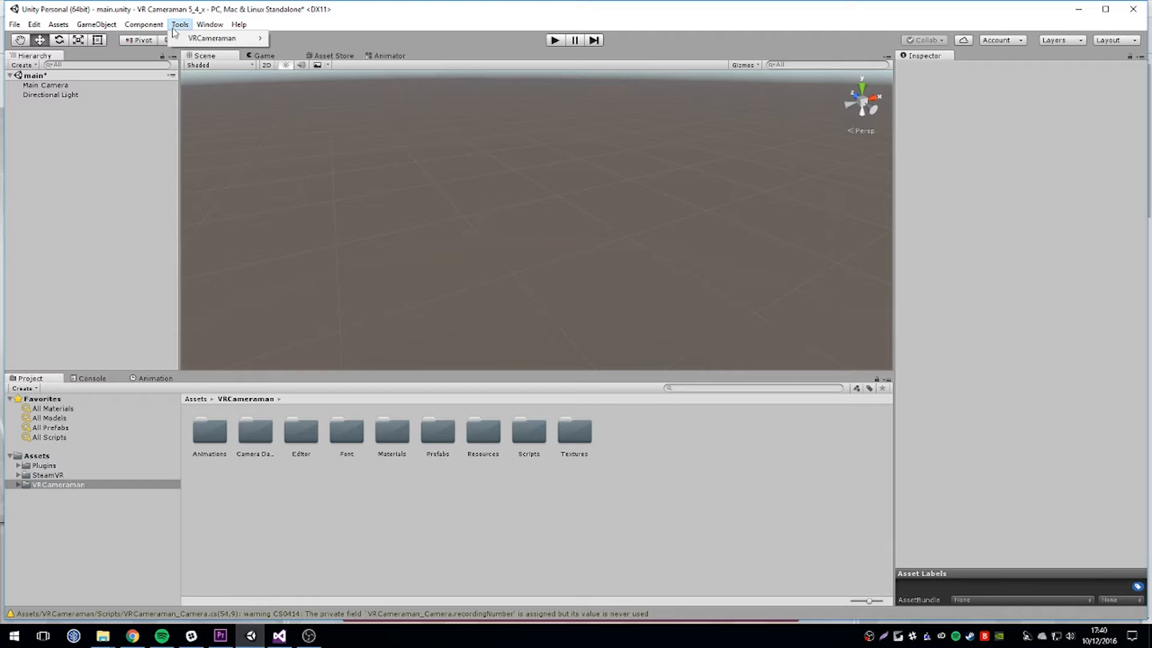
left_click(212, 37)
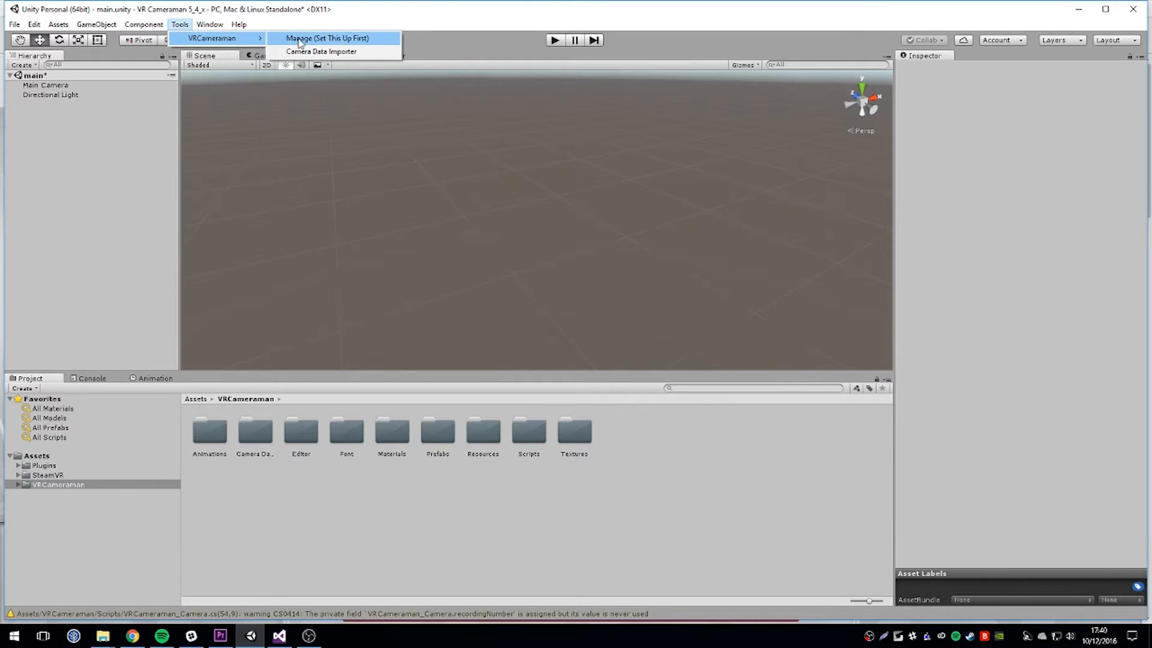
left_click(327, 39)
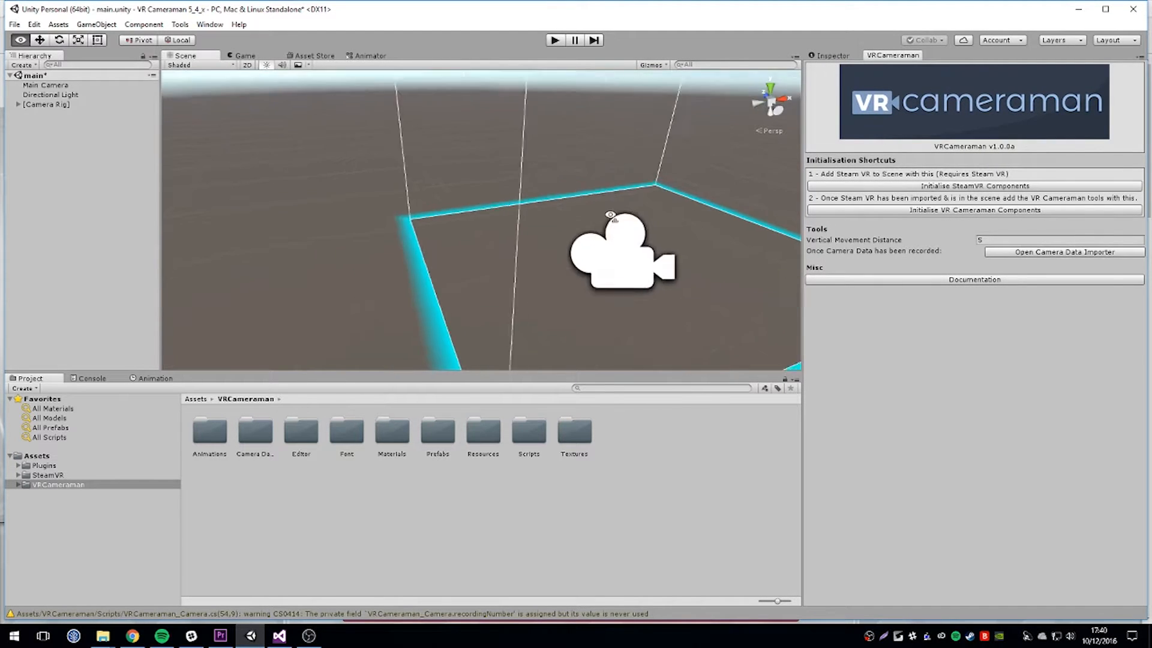
Initialise the VR Cameraman components and select the added Jankycam Crimson camera
left_click(975, 209)
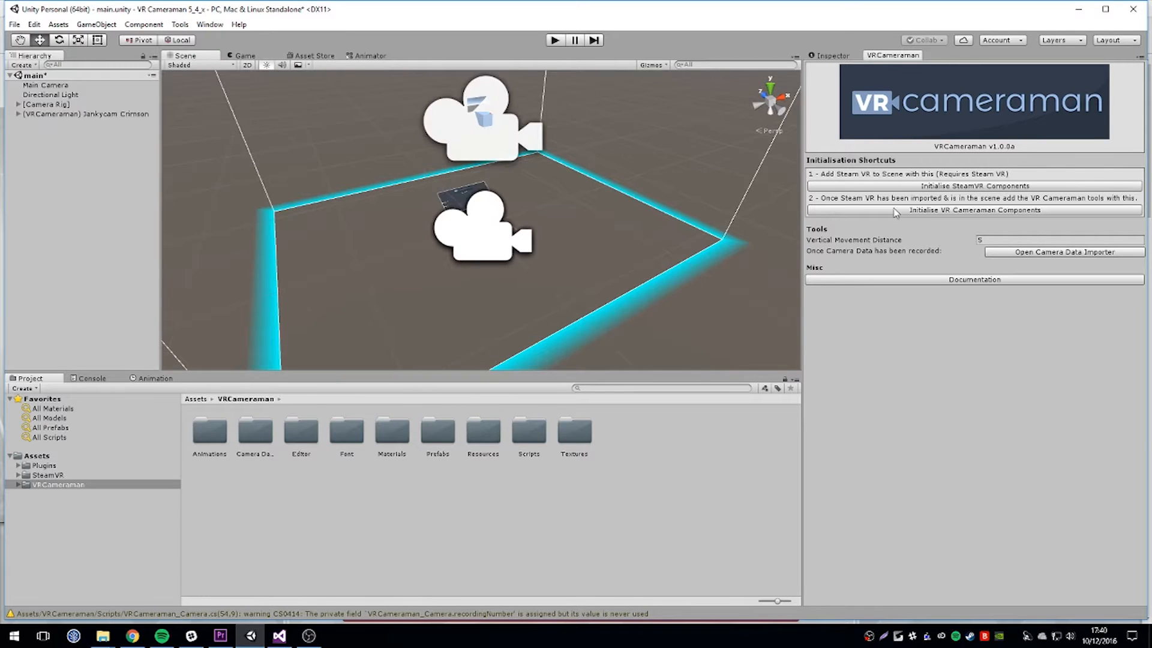
left_click(82, 114)
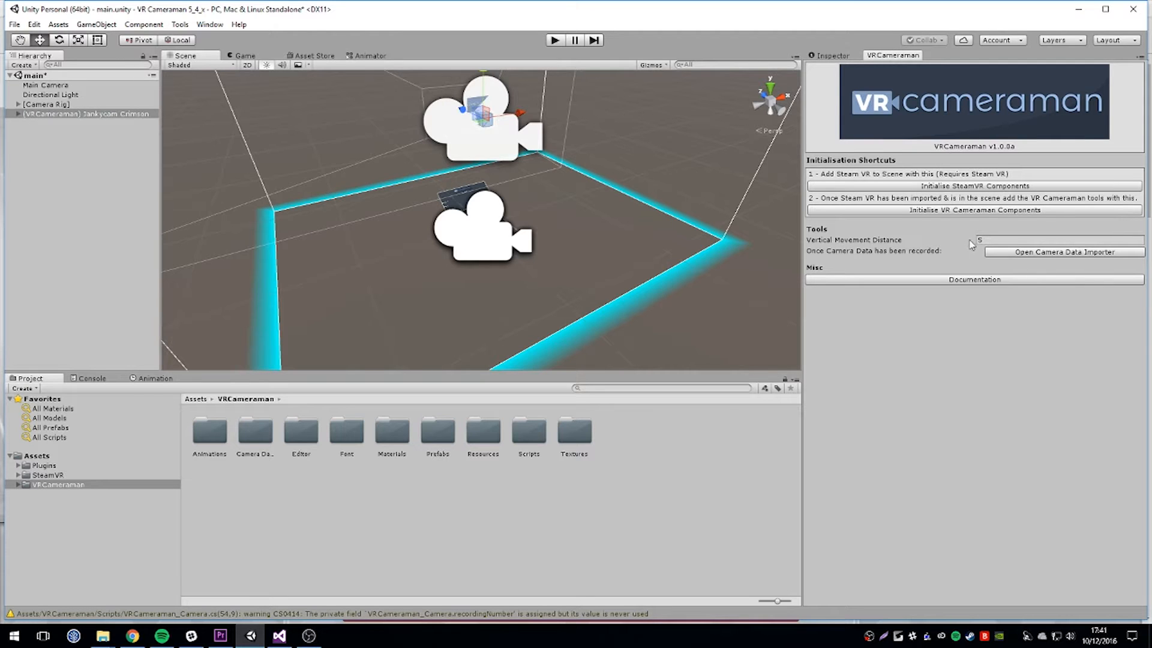
mouse_move(858, 269)
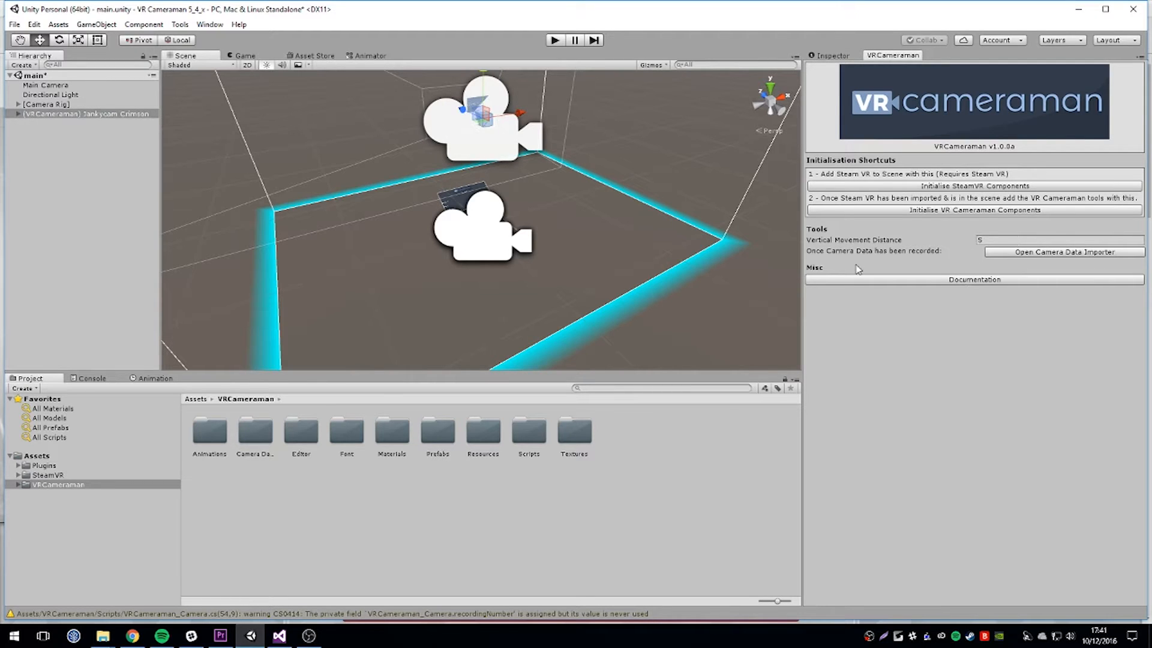
mouse_move(930, 279)
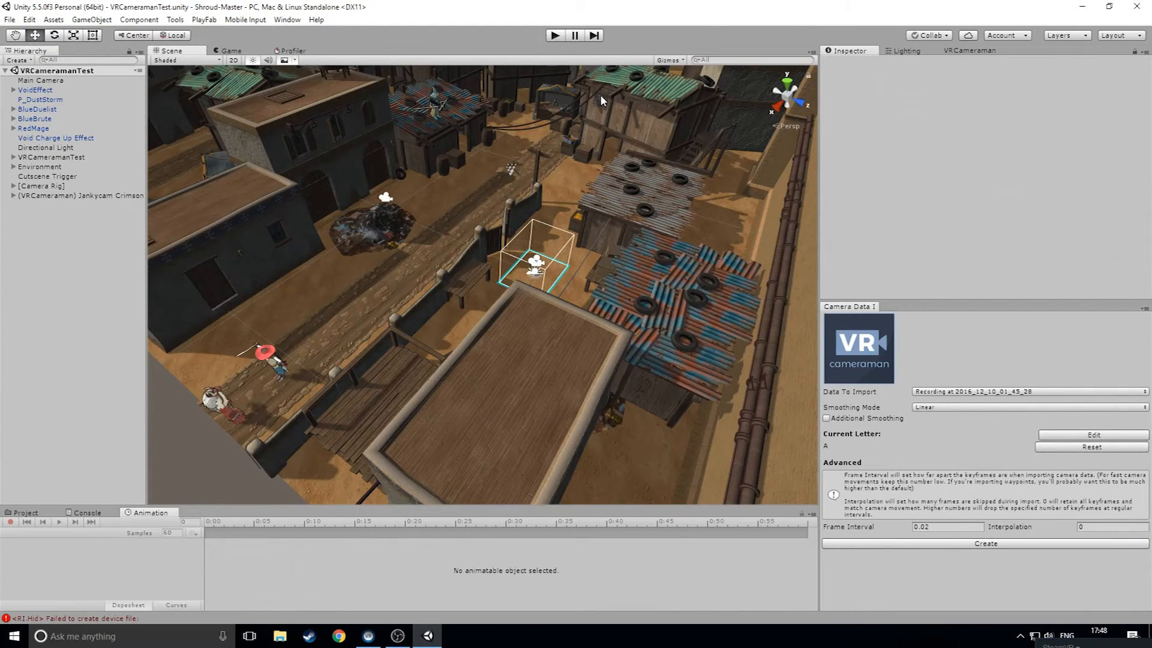
mouse_move(110, 113)
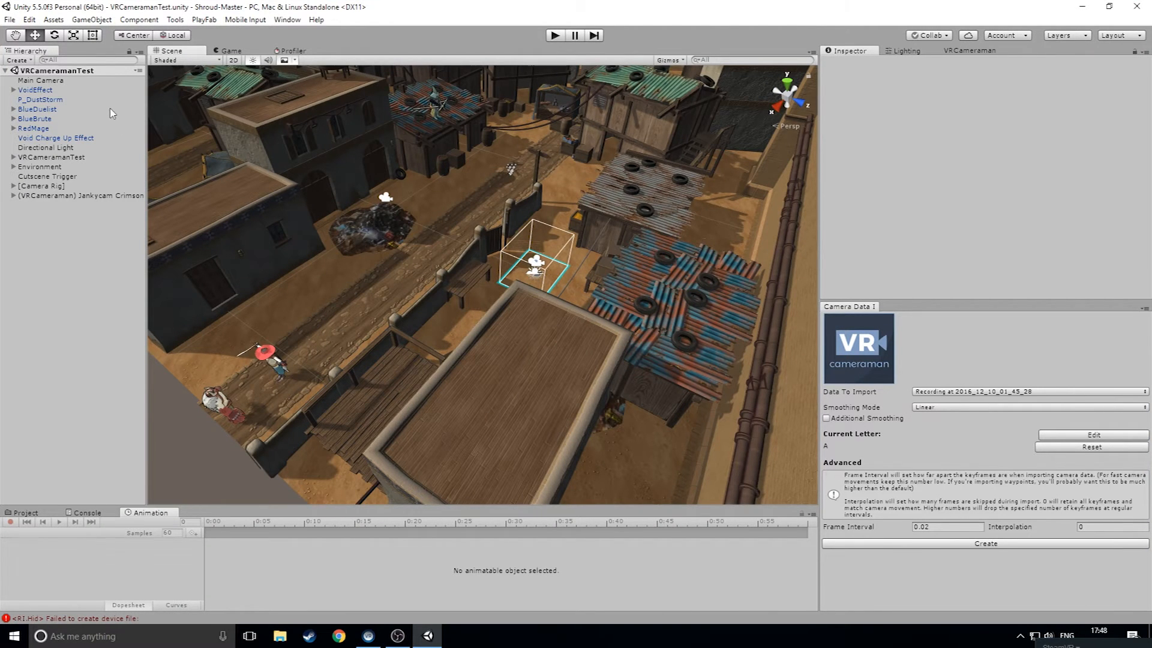
mouse_move(174, 109)
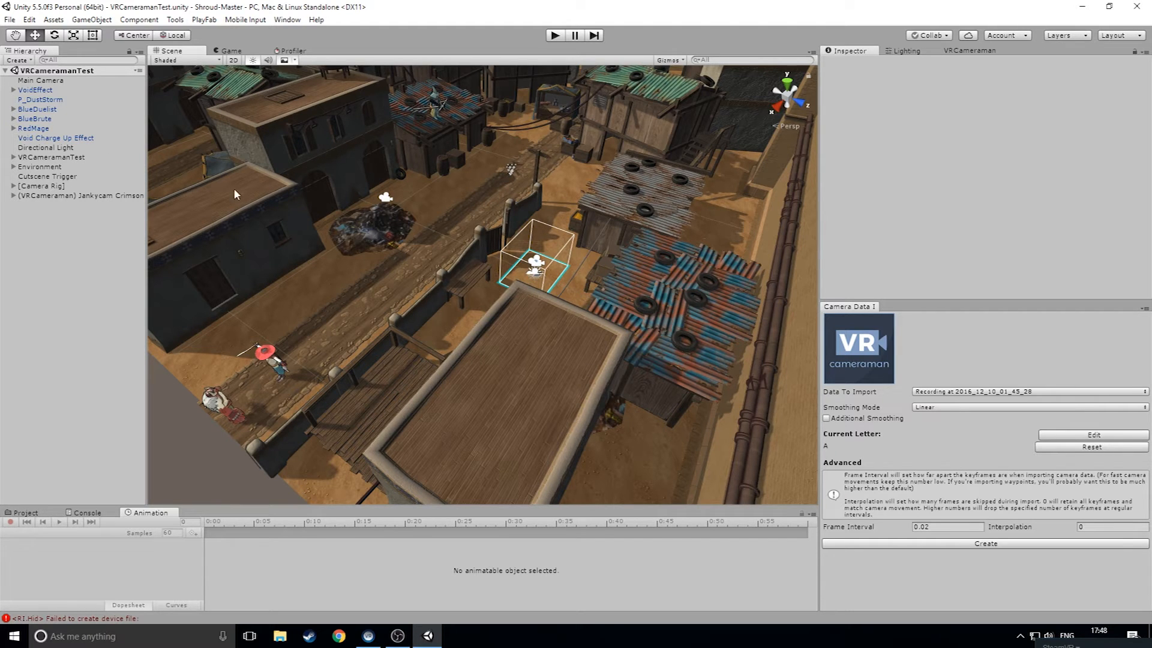
left_click(41, 80)
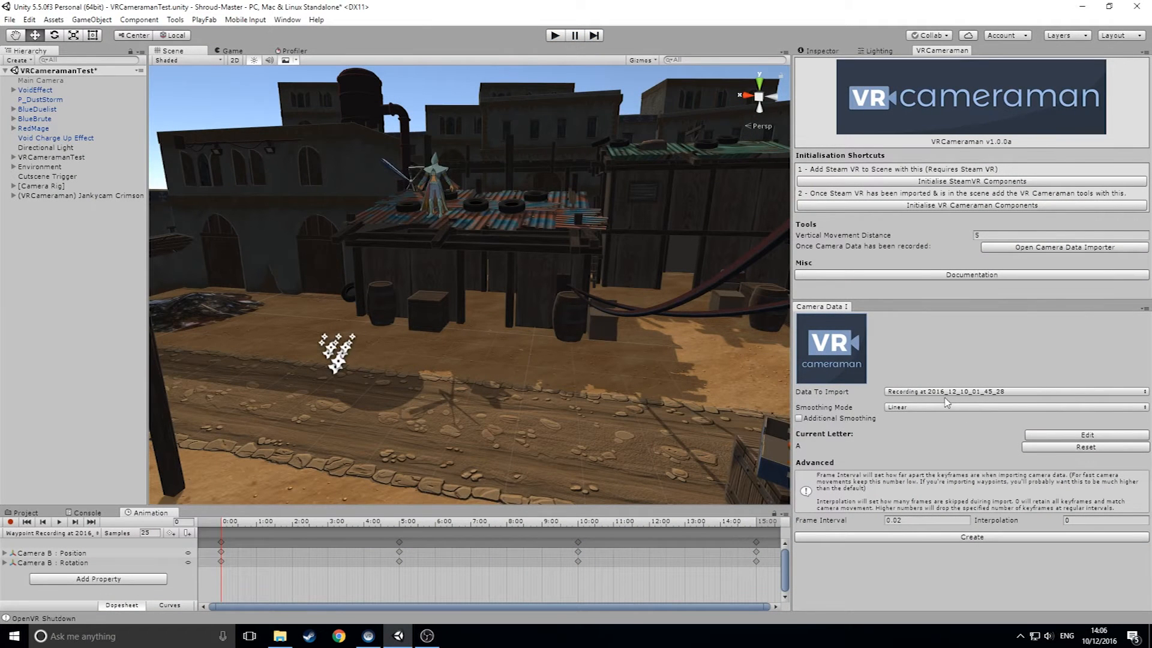
Pick the 2016_12_10_01_49_38 waypoint recording, Auto smoothing, and frame interval 5
left_click(1014, 391)
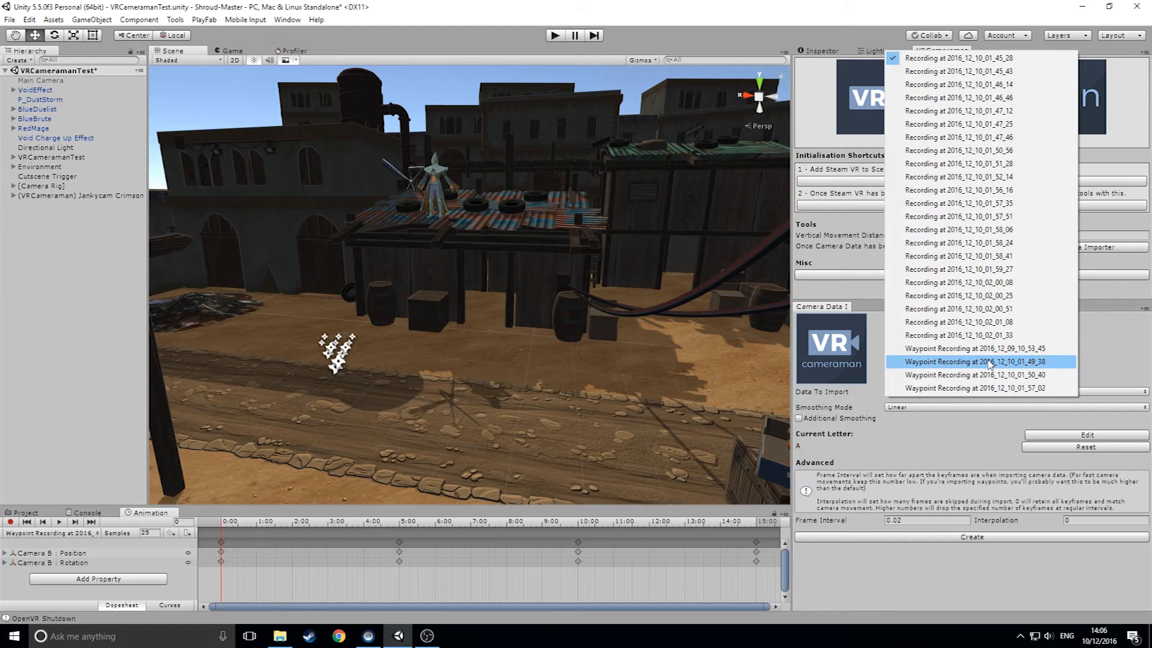
left_click(969, 361)
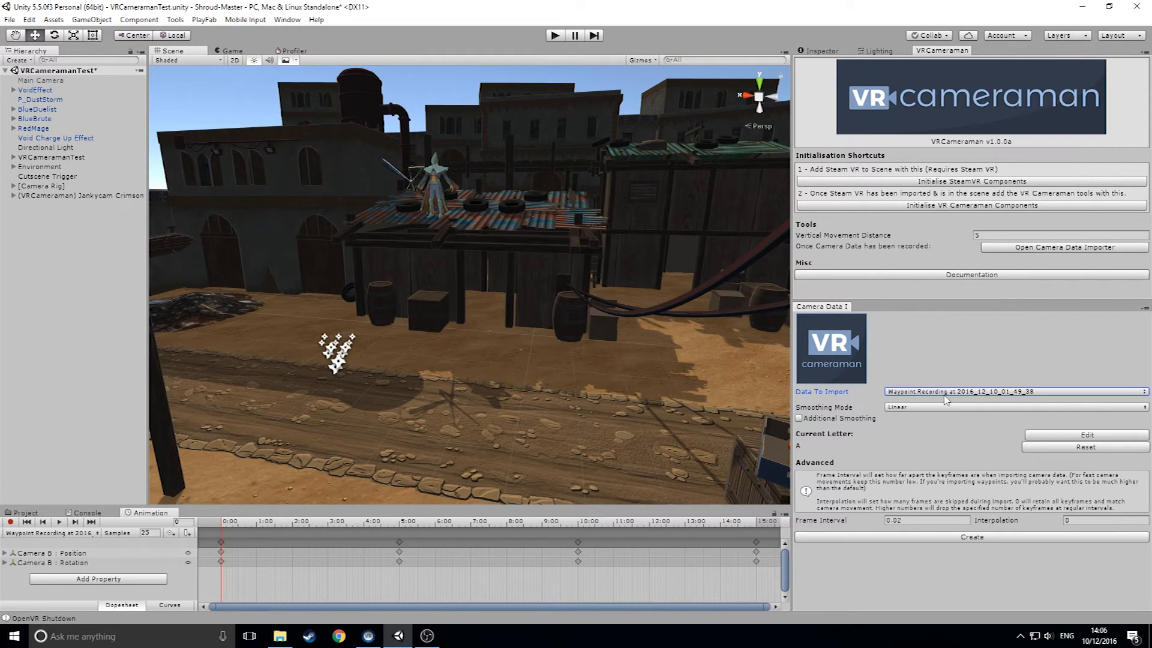
left_click(1014, 406)
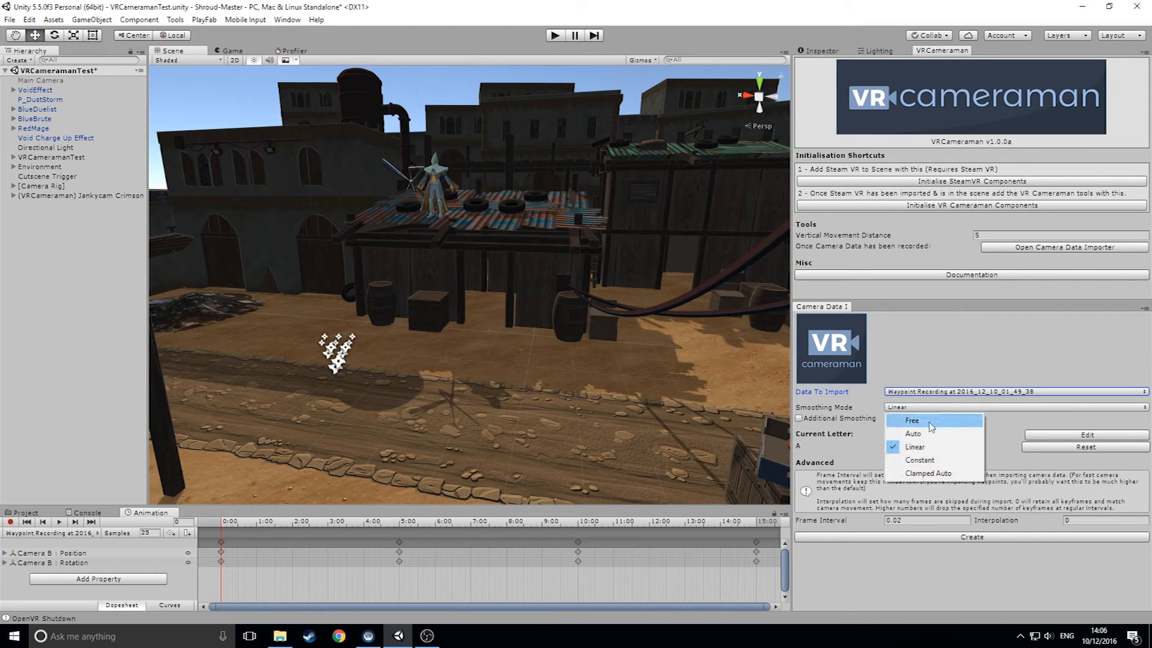
mouse_move(913, 433)
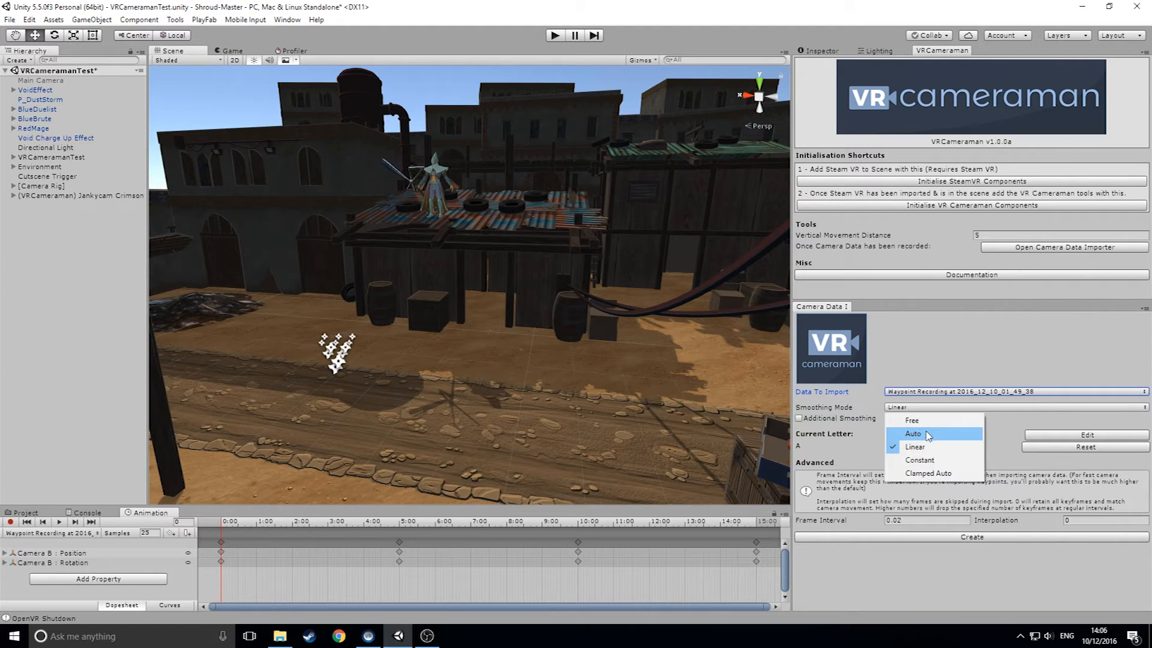
left_click(913, 433)
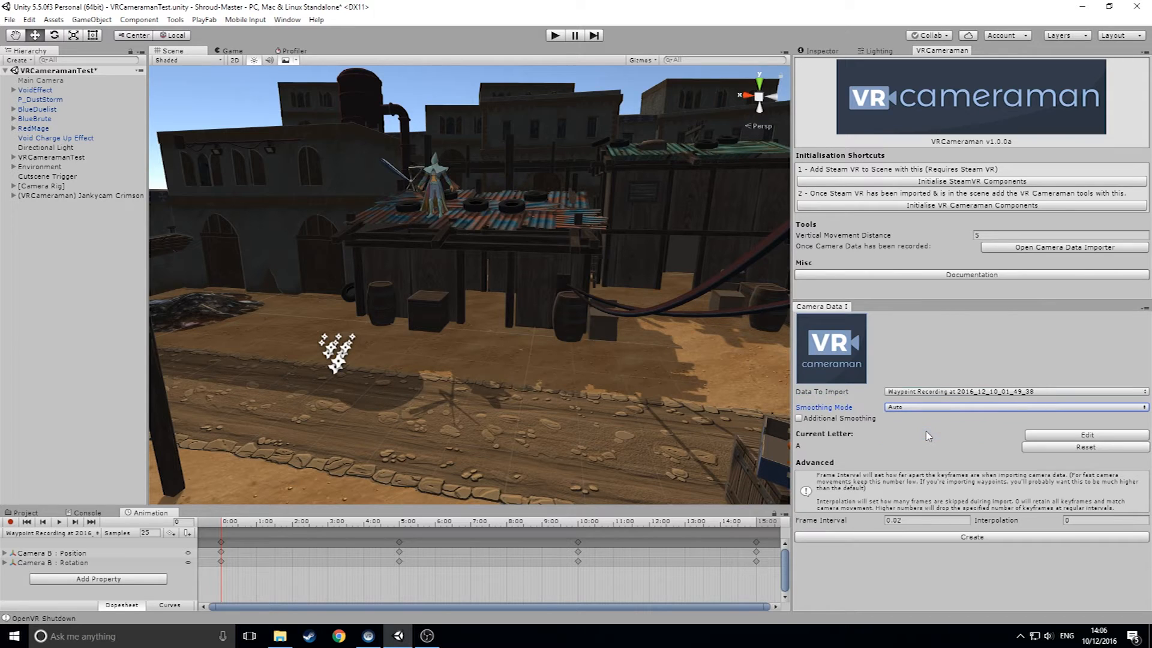
mouse_move(835, 439)
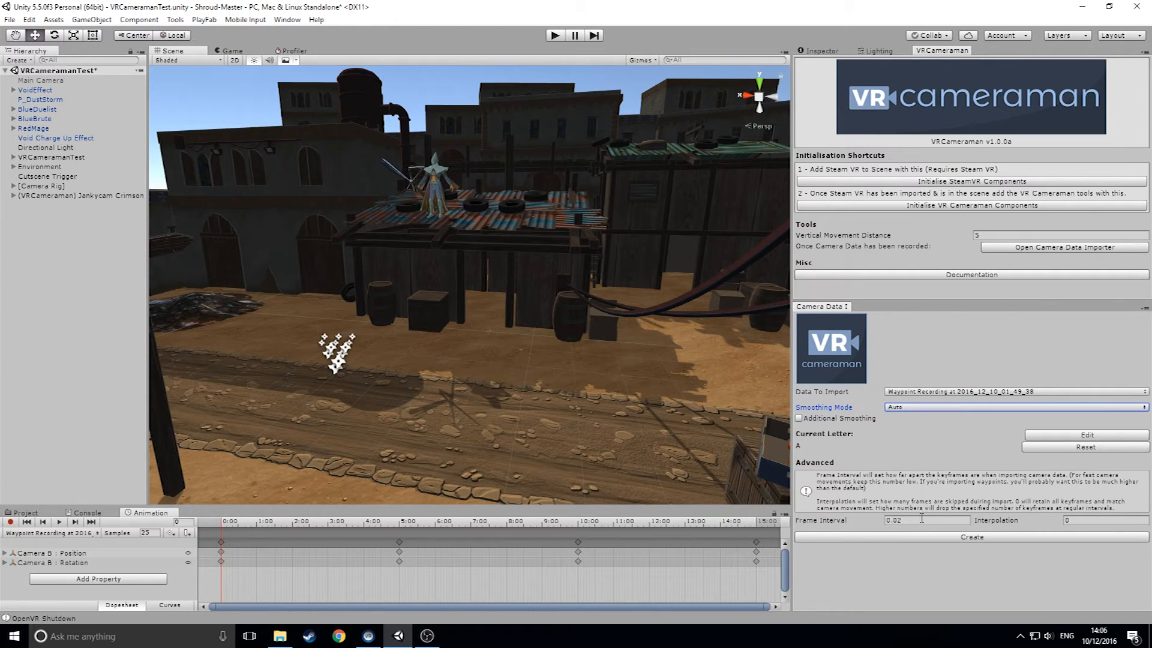
left_click(925, 520)
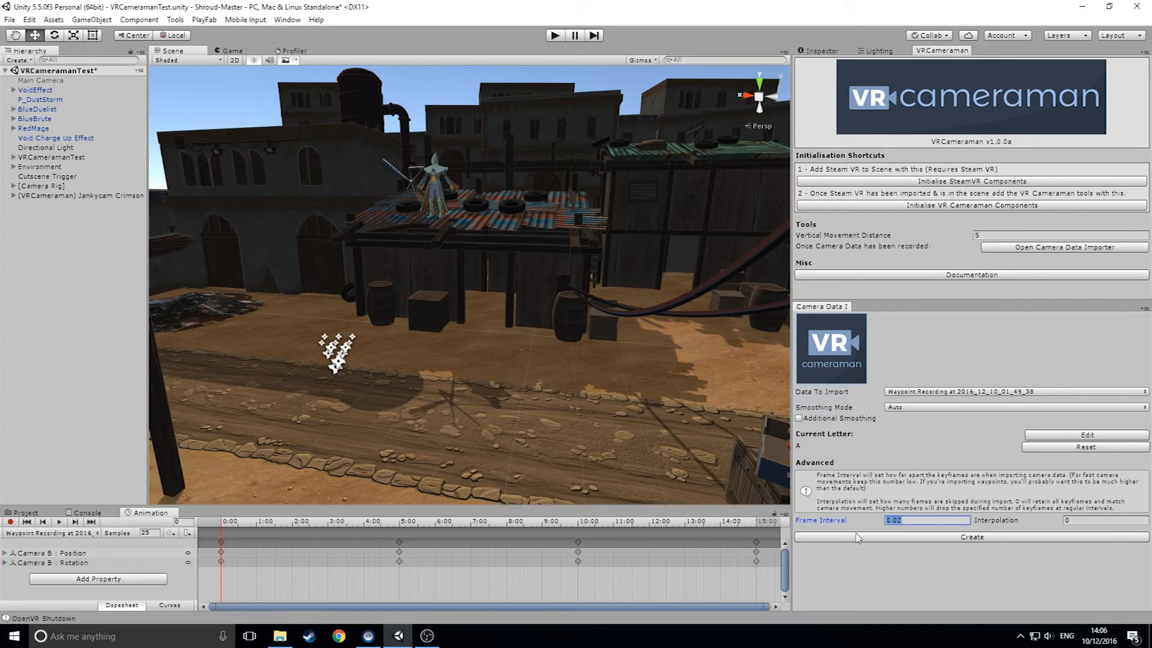
type("5")
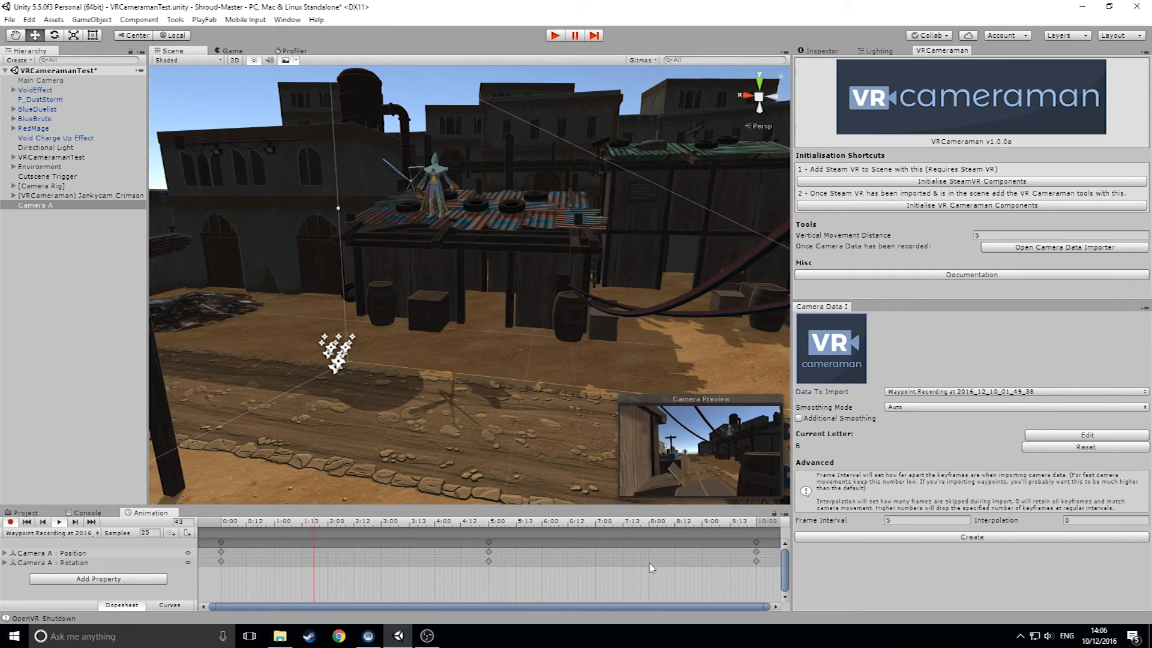
Play the scene to preview Camera A's flight, then stop Play mode
left_click(420, 521)
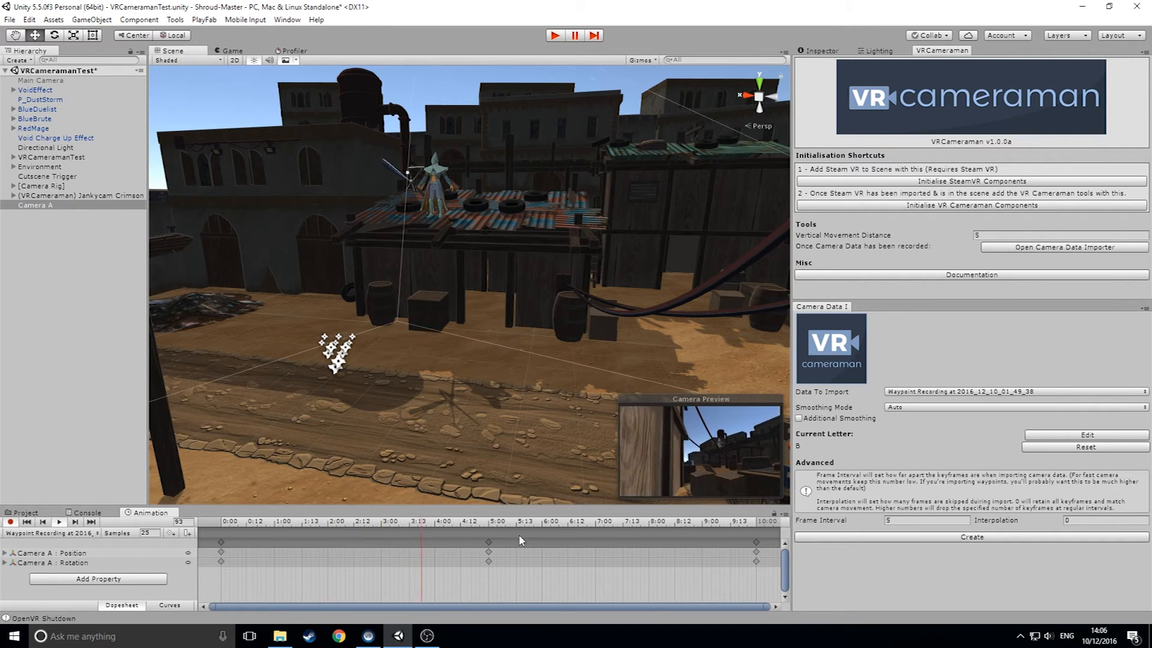
left_click(526, 521)
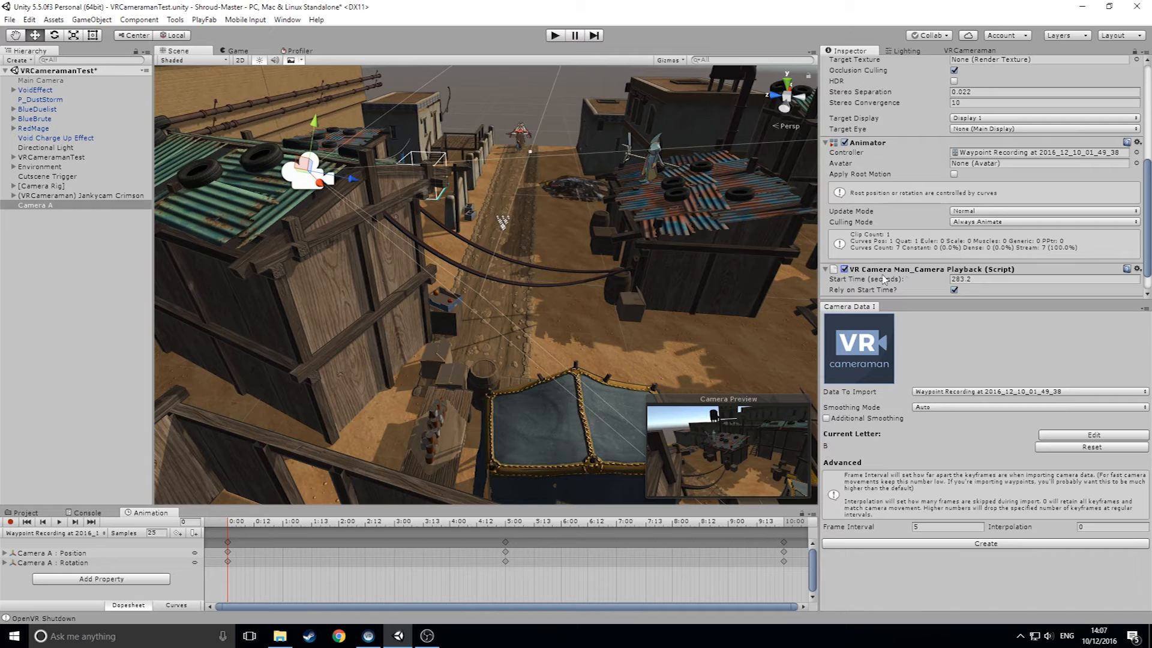
Uncheck Rely on Start Time in Camera A's VR Camera Man_Camera Playback component
left_click(953, 289)
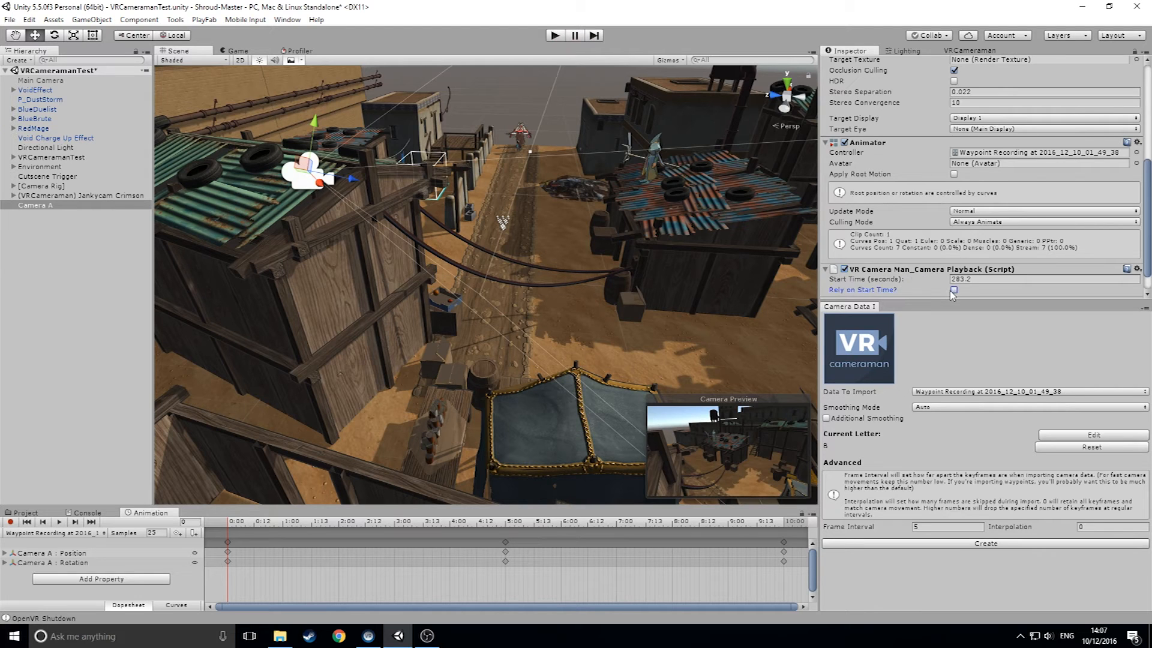